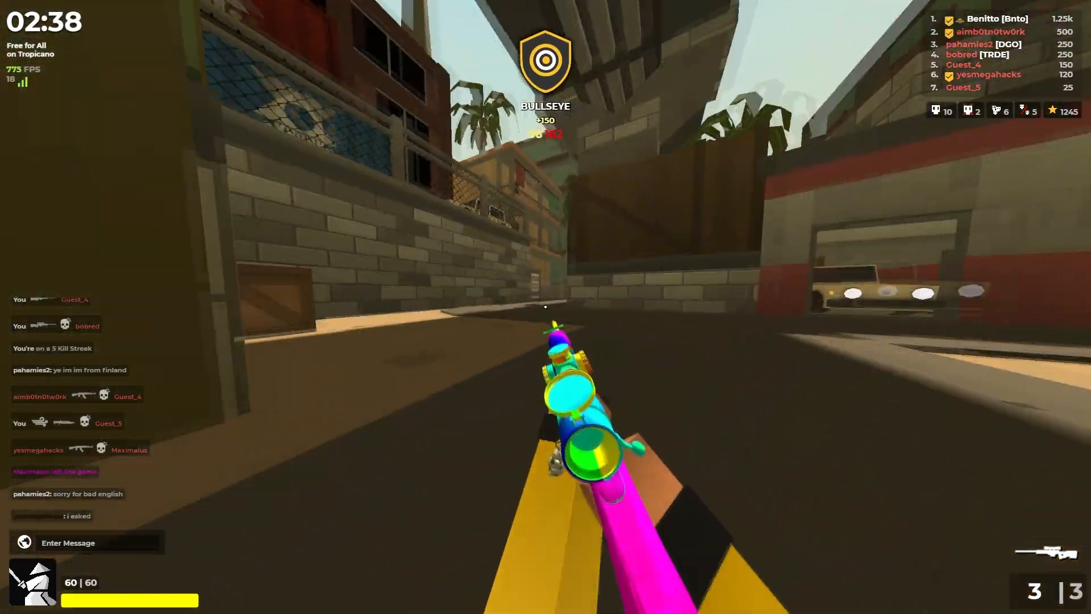
Open HowToMod, then its template folder, and snap that window to the left half
left_click(545, 306)
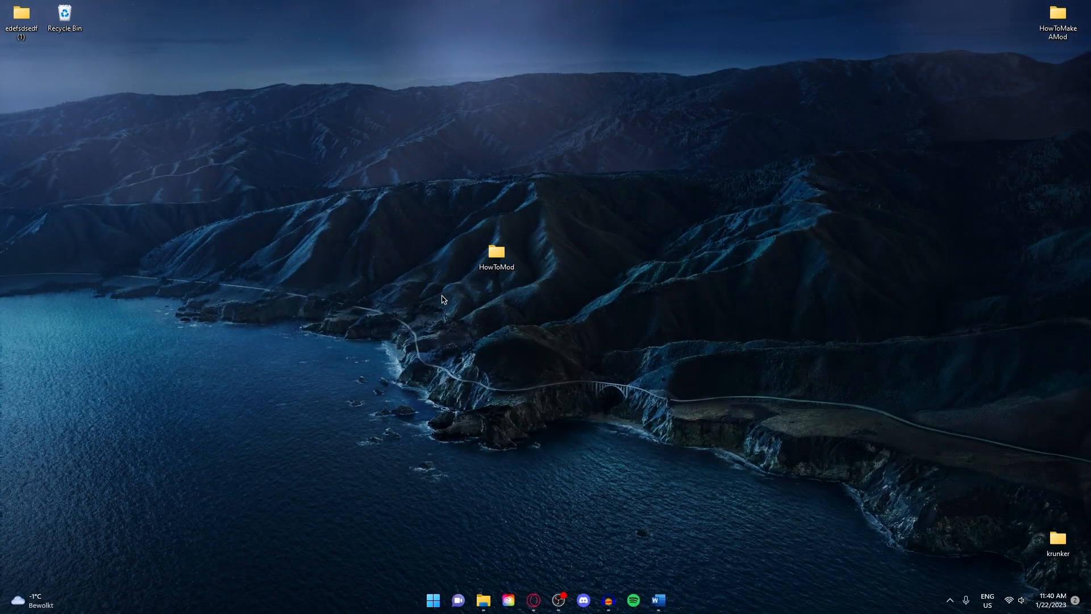
mouse_move(433, 288)
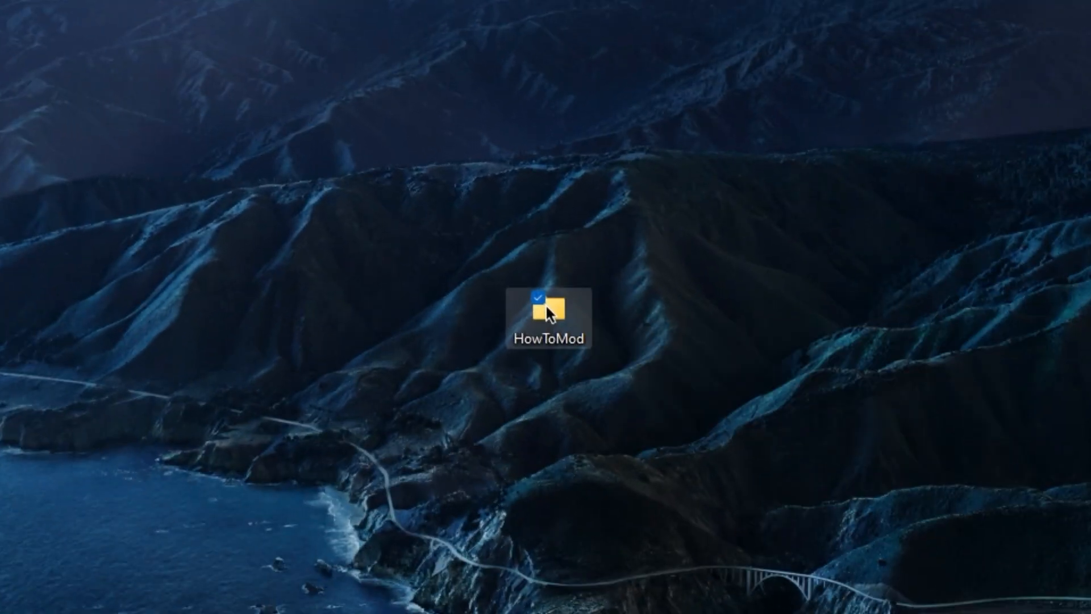
double_click(549, 304)
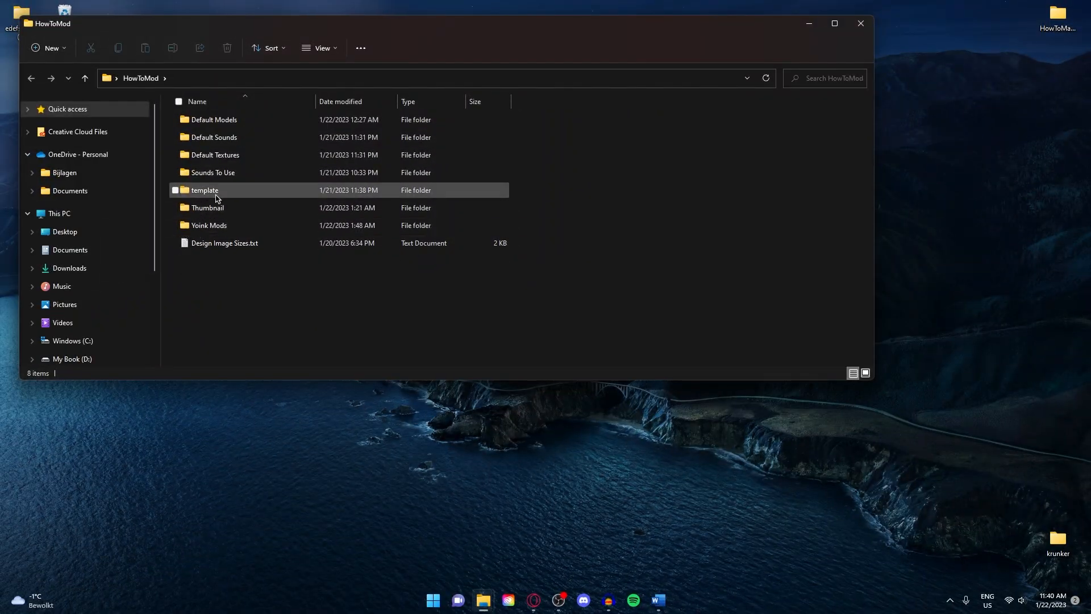
double_click(204, 189)
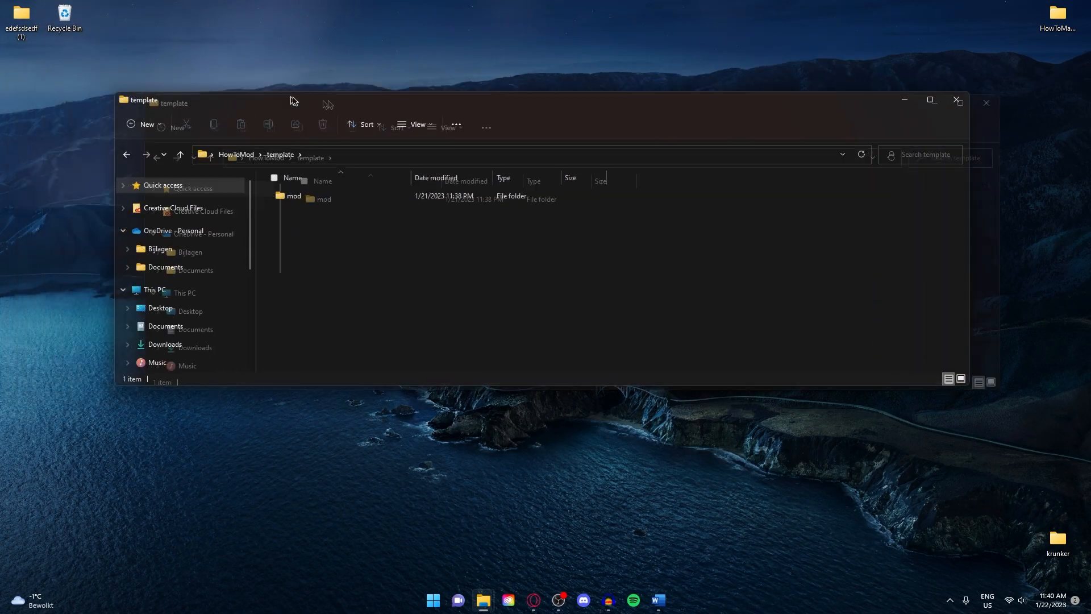
left_click_drag(294, 198, 494, 251)
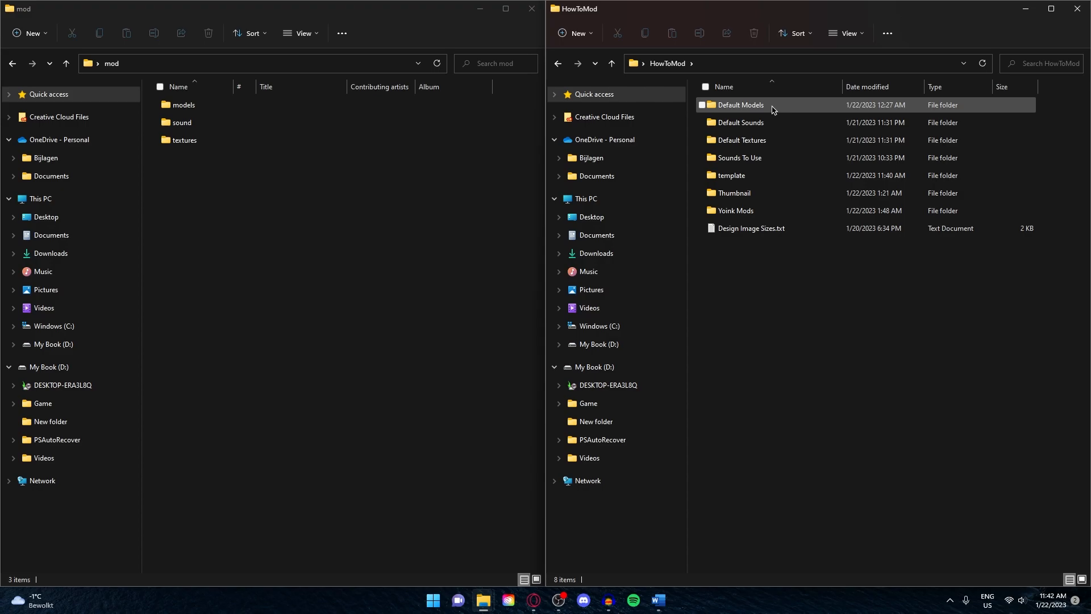
mouse_move(740, 123)
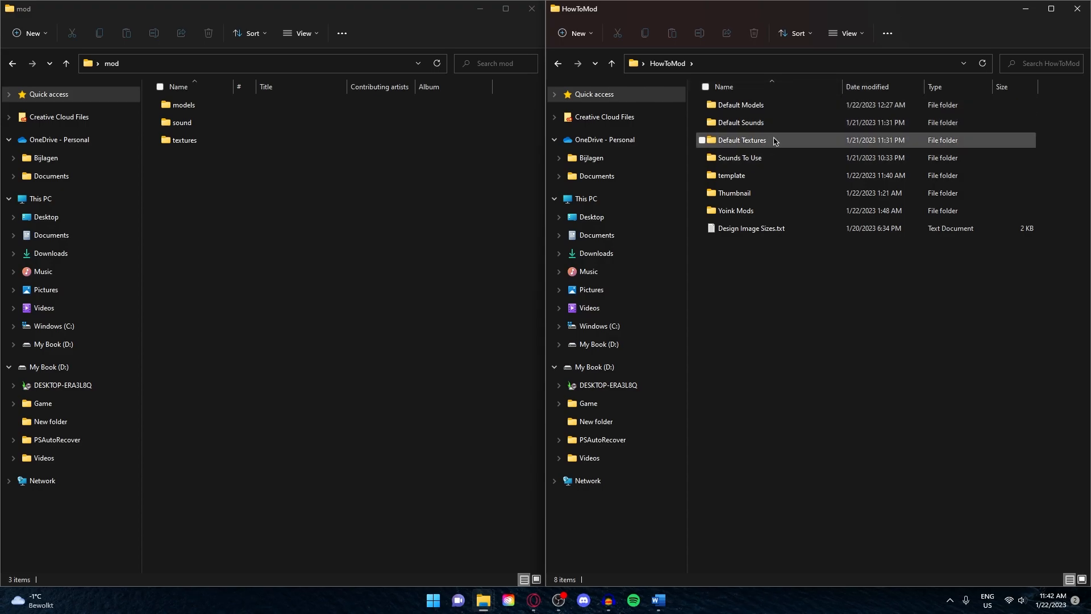
mouse_move(773, 140)
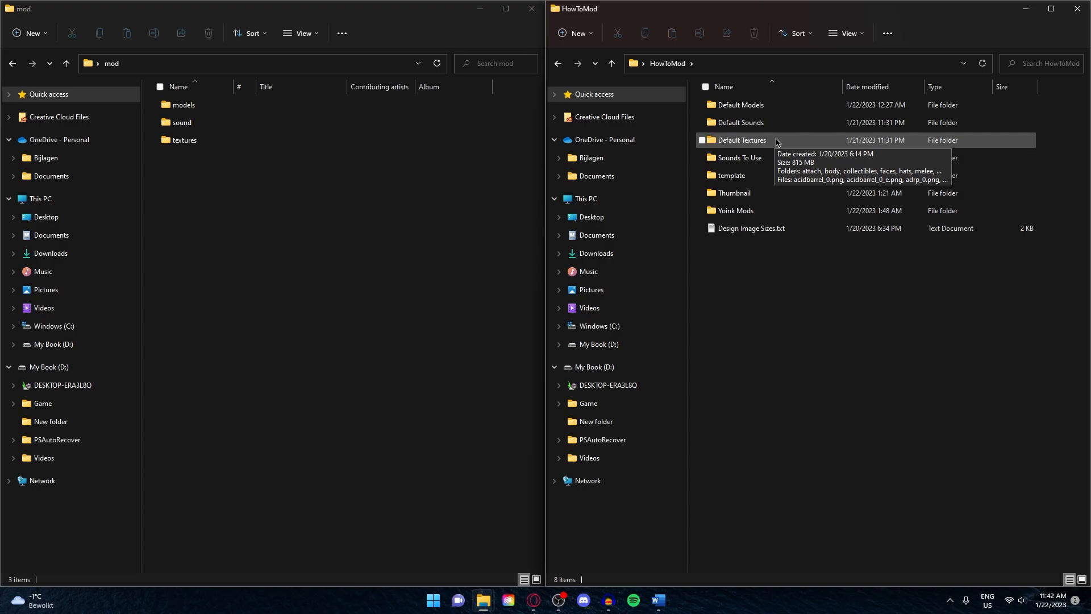
Open Default Textures in the right window, showing attach, body and weapons subfolders
double_click(741, 139)
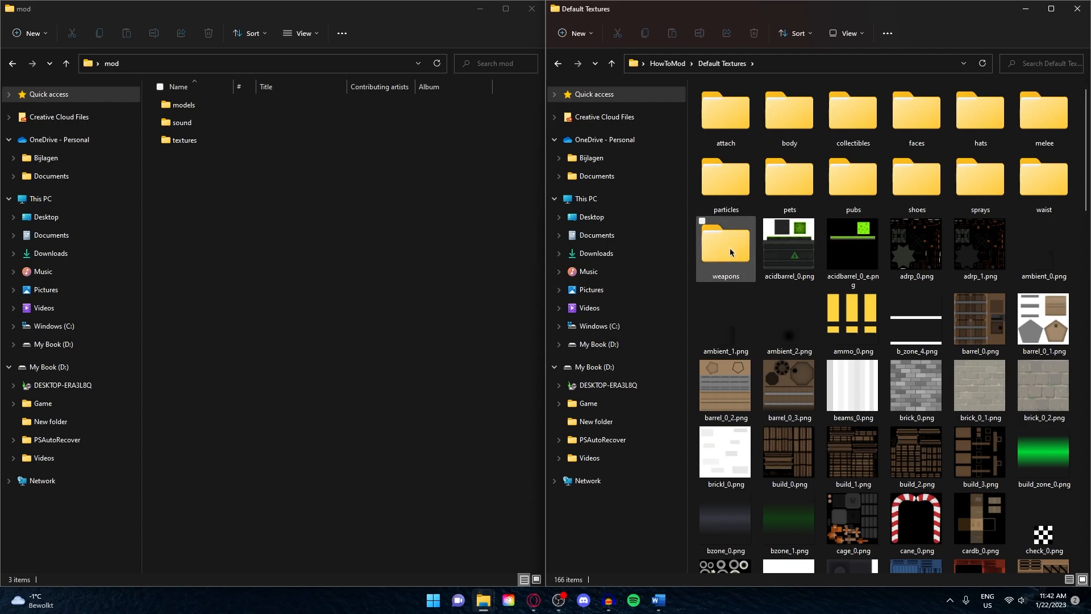
Open the weapons skins folder and inspect skin images such as weapon_1_24.png
double_click(725, 244)
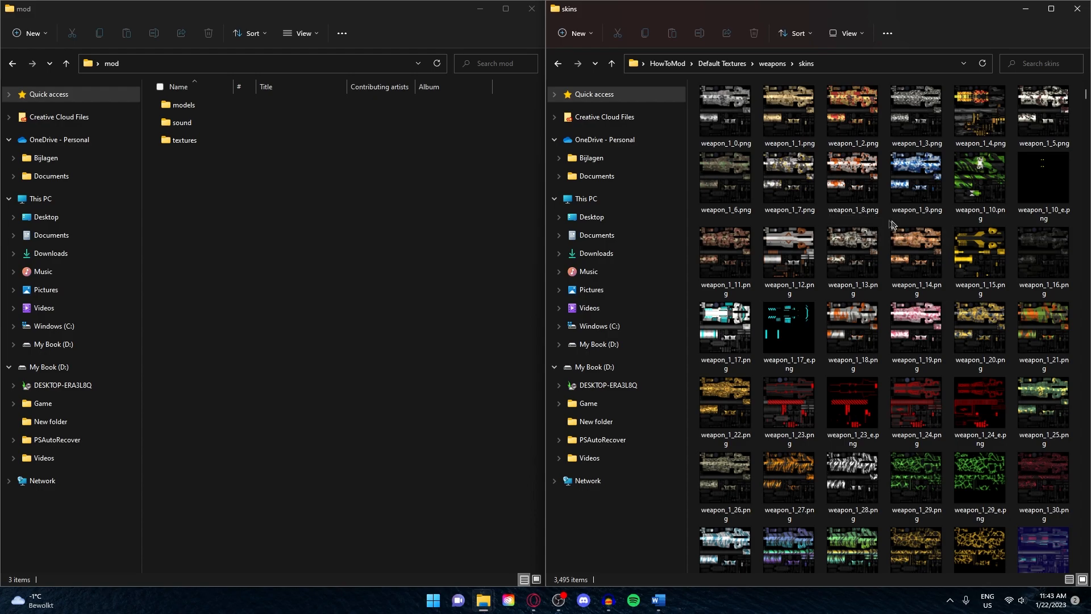
mouse_move(852, 327)
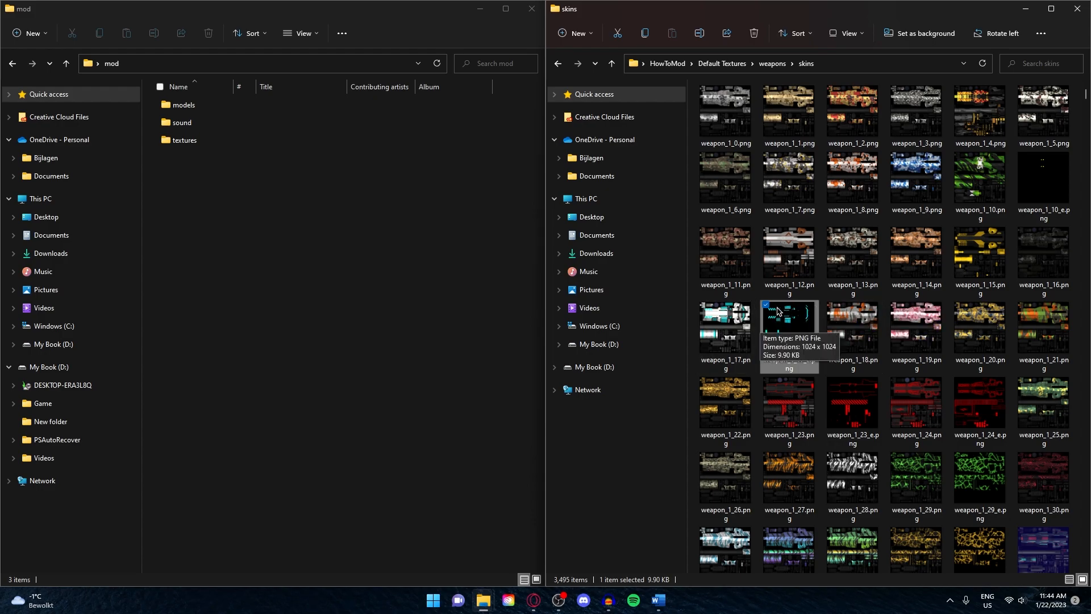
mouse_move(783, 306)
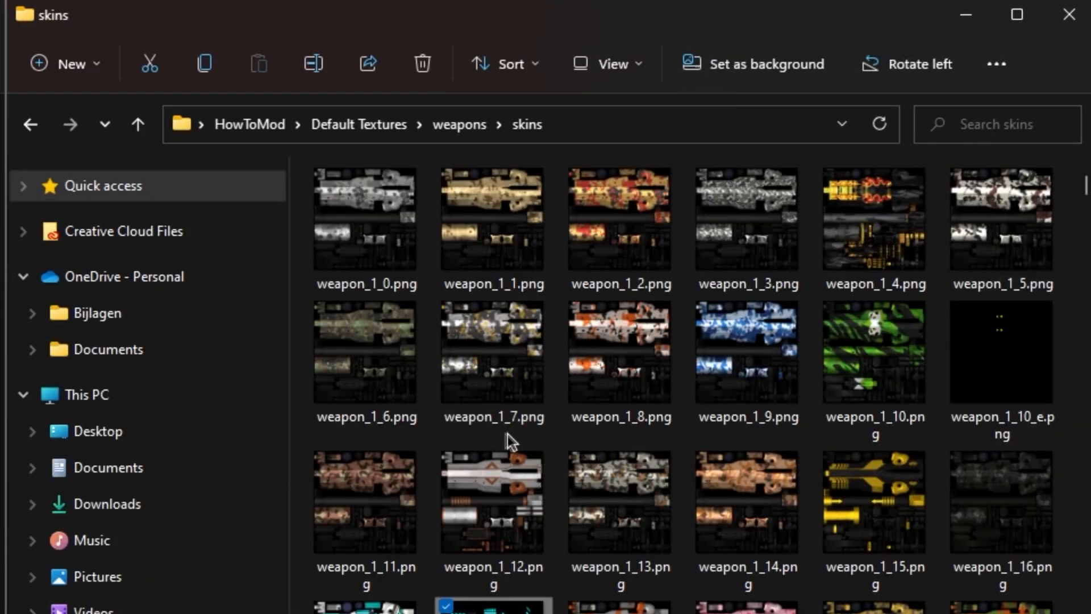
mouse_move(493, 351)
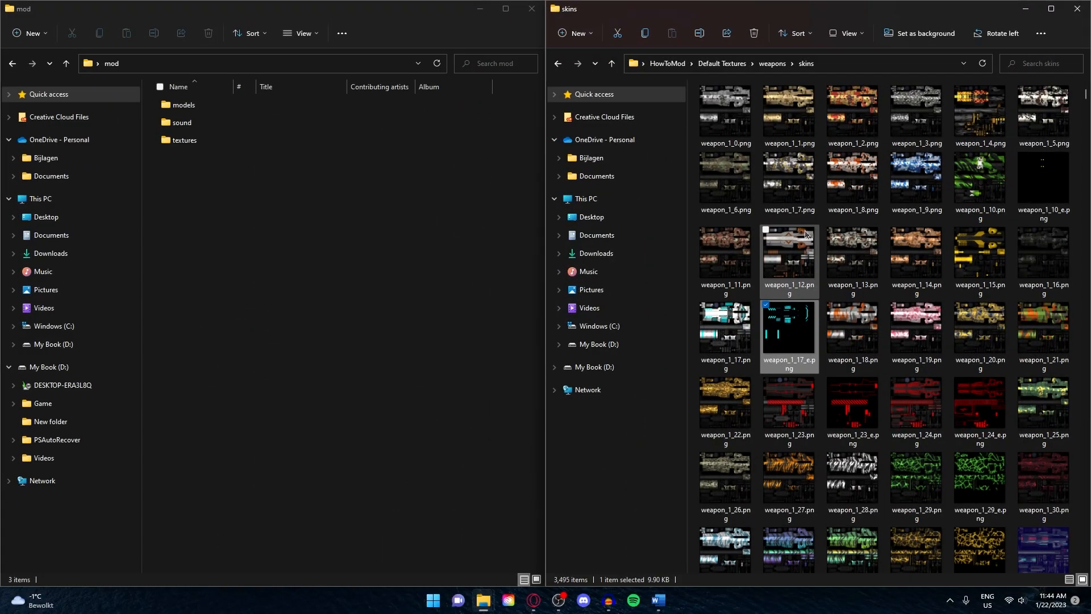
mouse_move(820, 341)
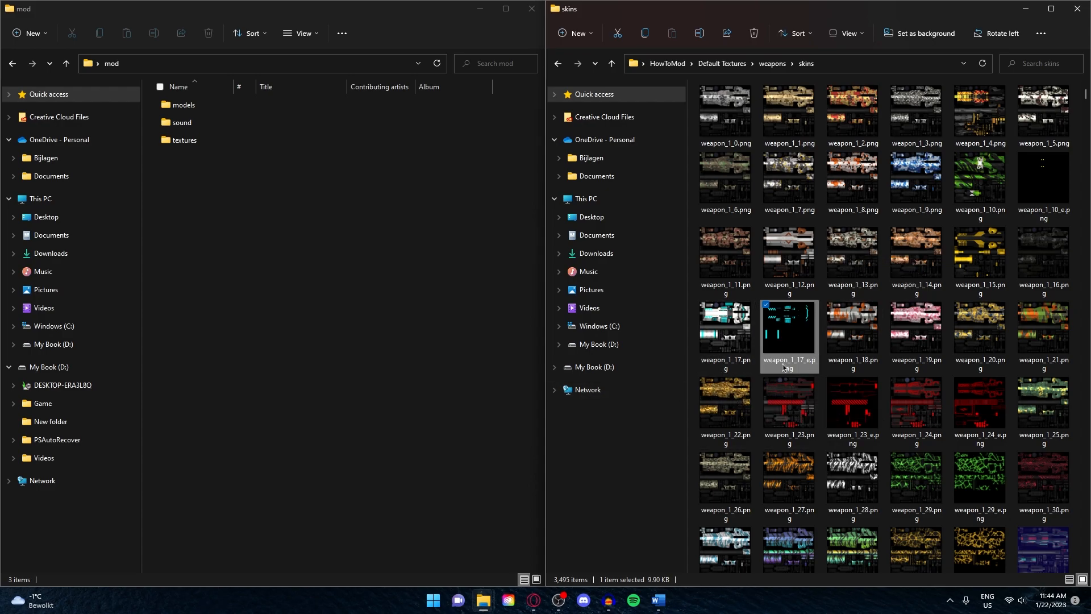
left_click(915, 331)
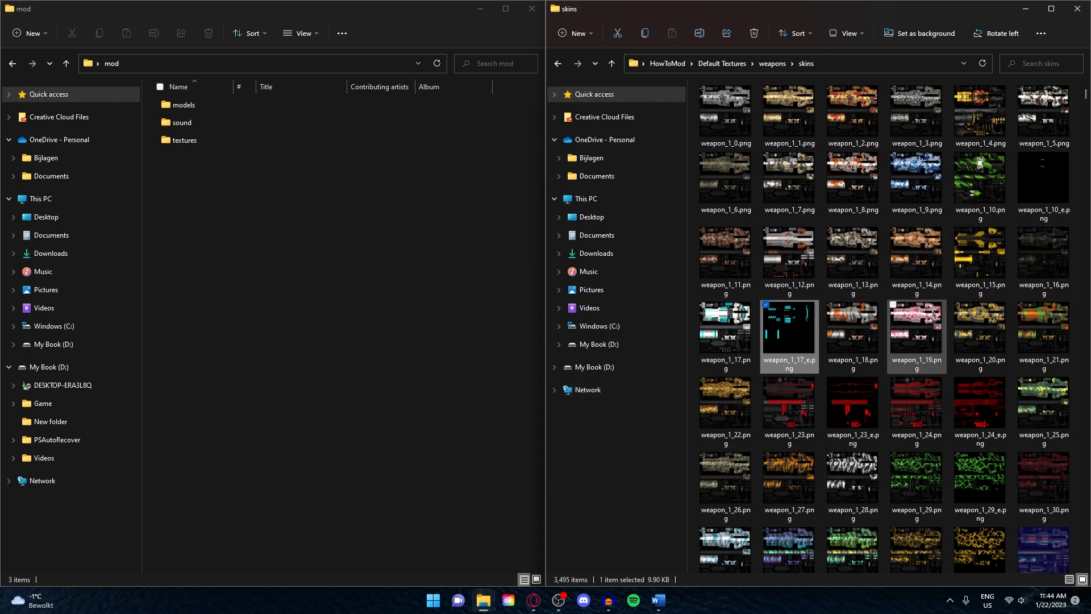
left_click(916, 401)
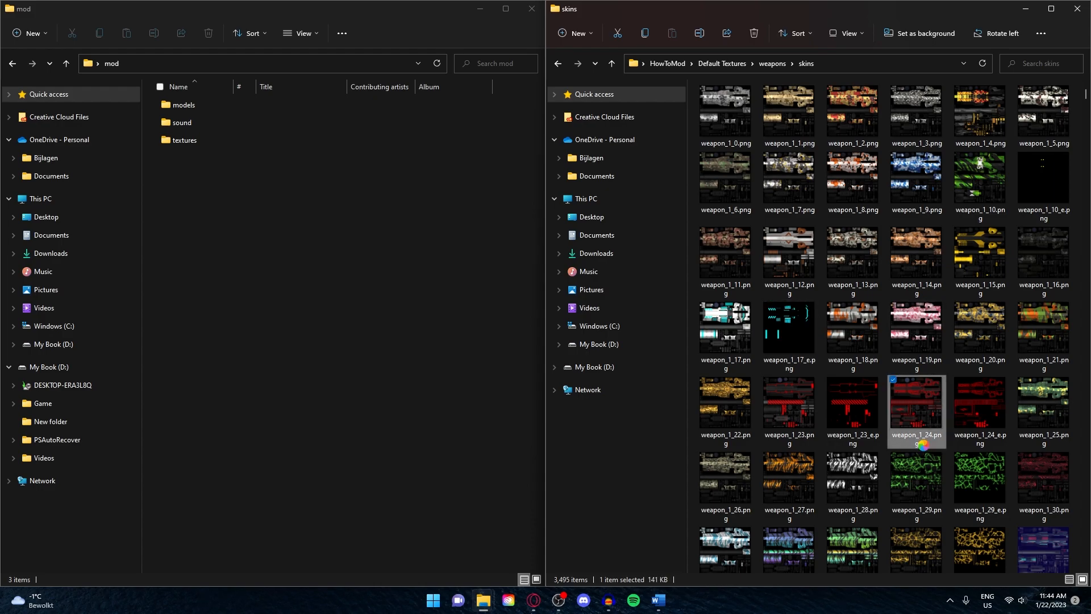
Scroll down to the weapon_4 skin series and select weapon_4_0.png
scroll("down", 3)
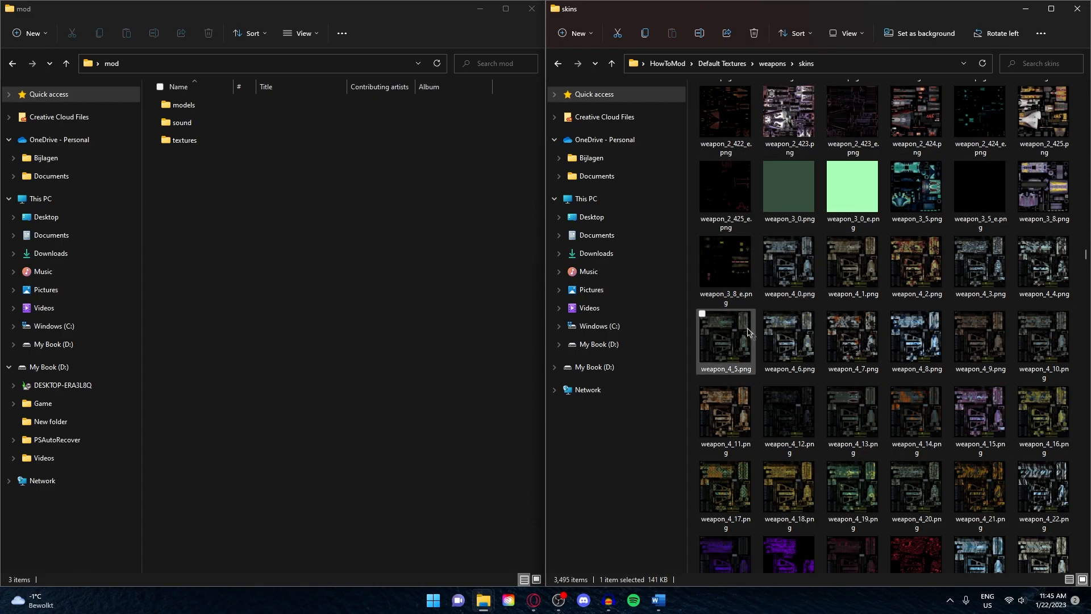
left_click(787, 267)
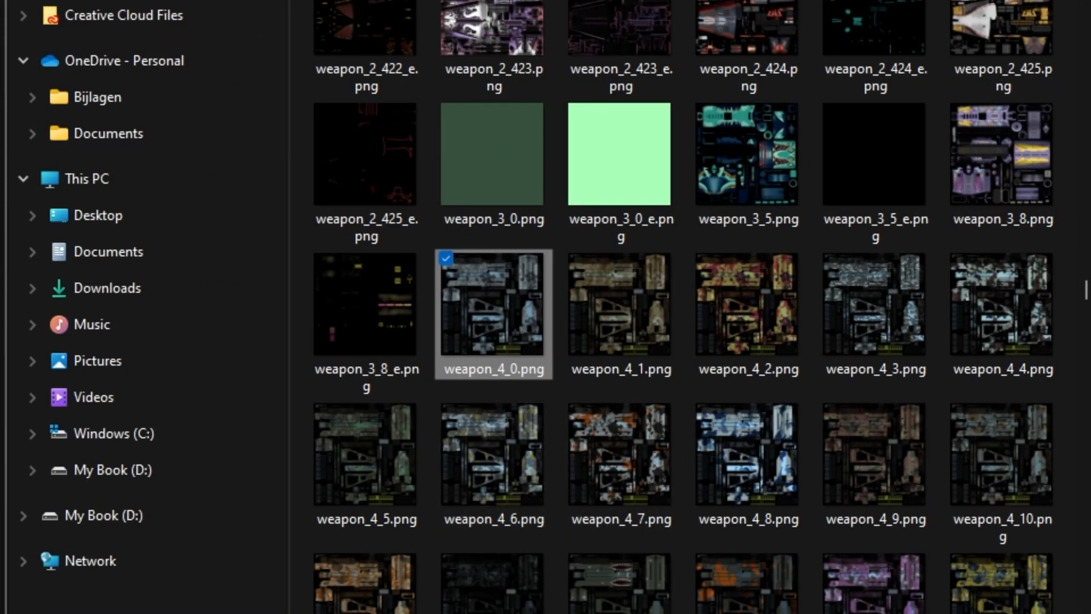
mouse_move(502, 387)
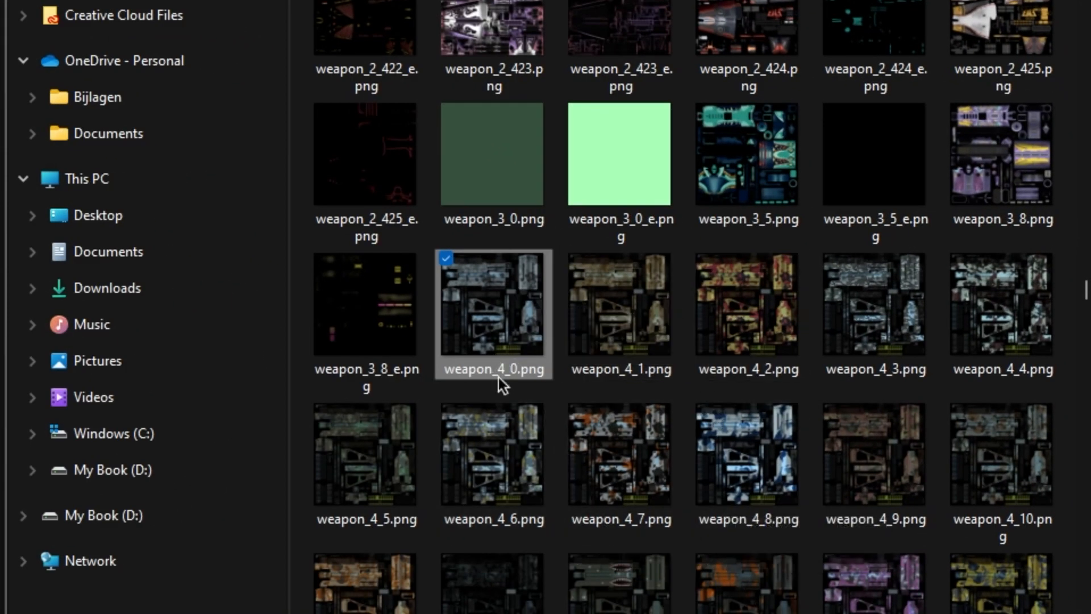
mouse_move(492, 369)
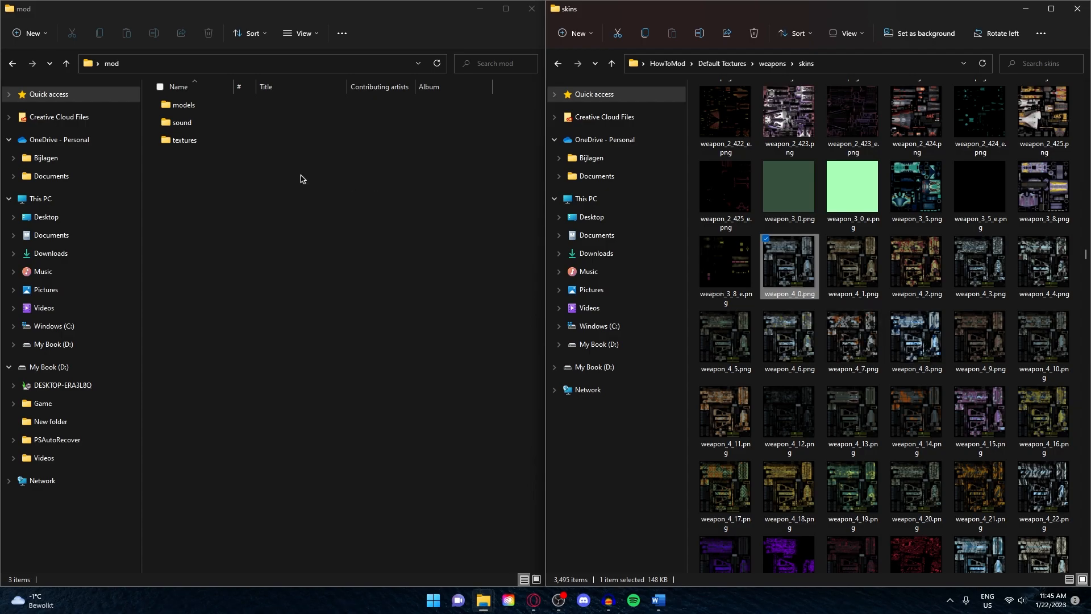
mouse_move(295, 210)
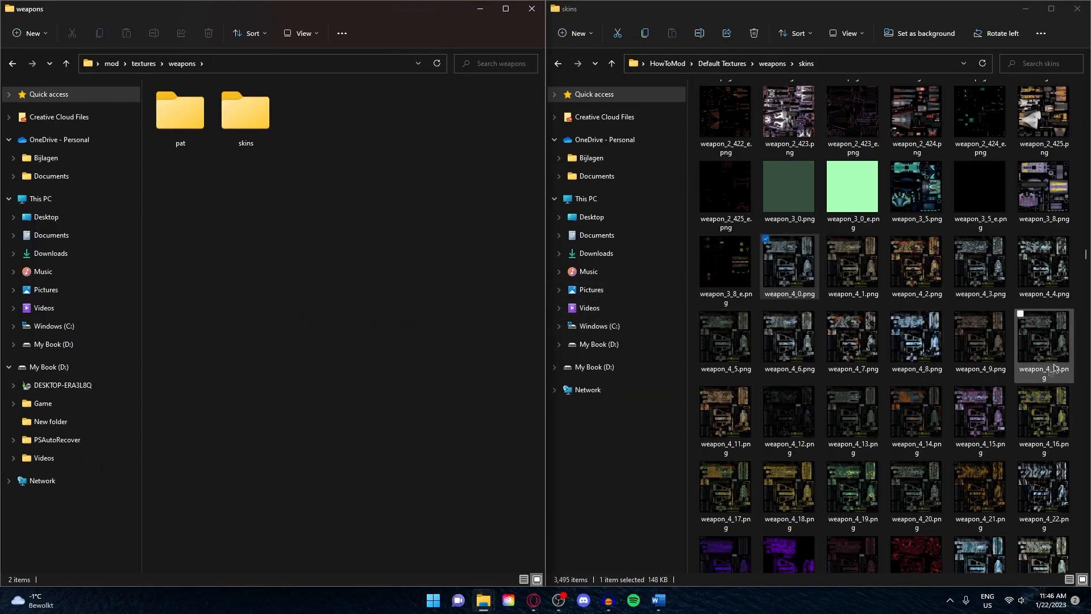
Scroll the default skins view further down toward weapon_4_135.png
scroll("down", 3)
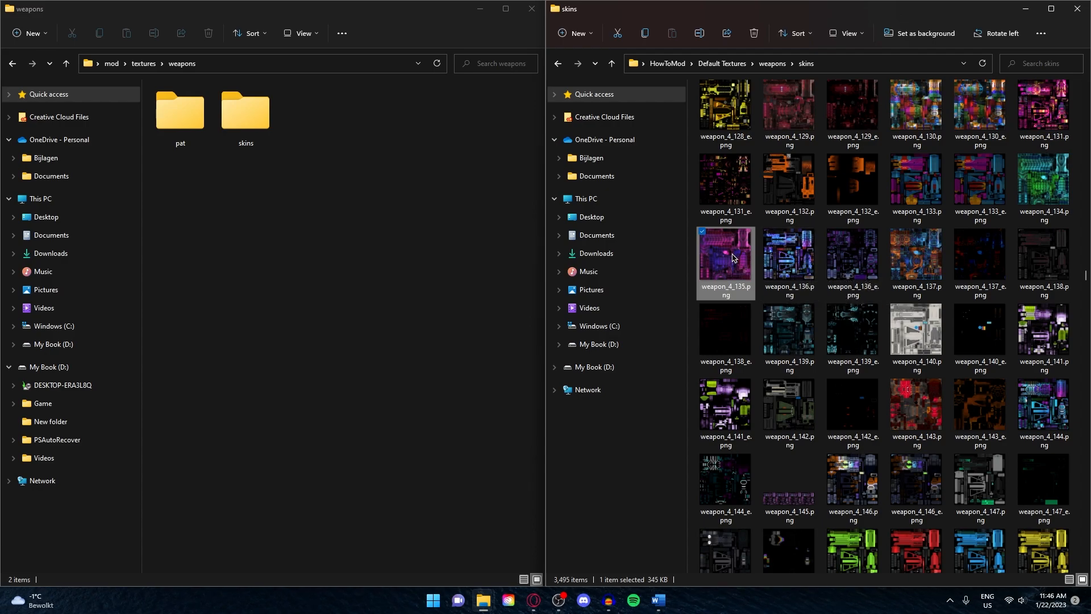
Select the copied weapon_4_135.png in mod > textures > weapons and rename it weapon_4.png
right_click(725, 258)
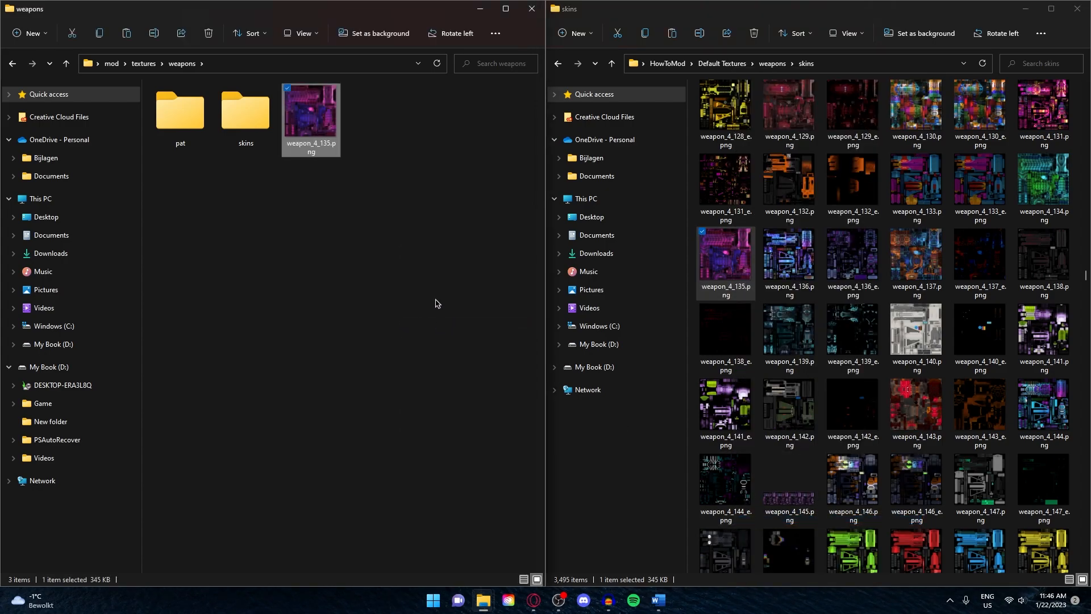
mouse_move(335, 260)
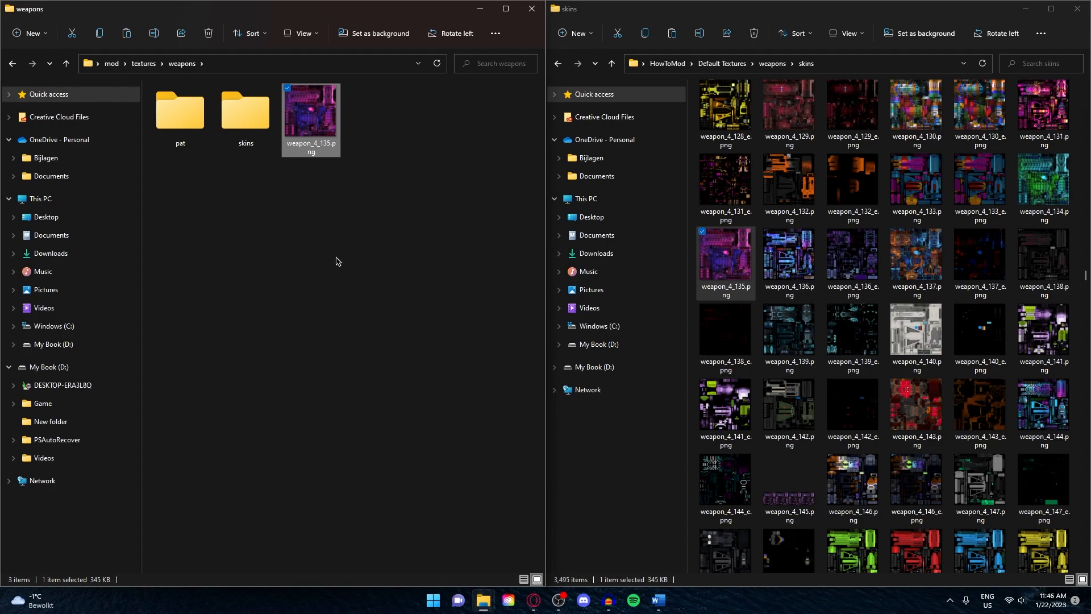
mouse_move(341, 162)
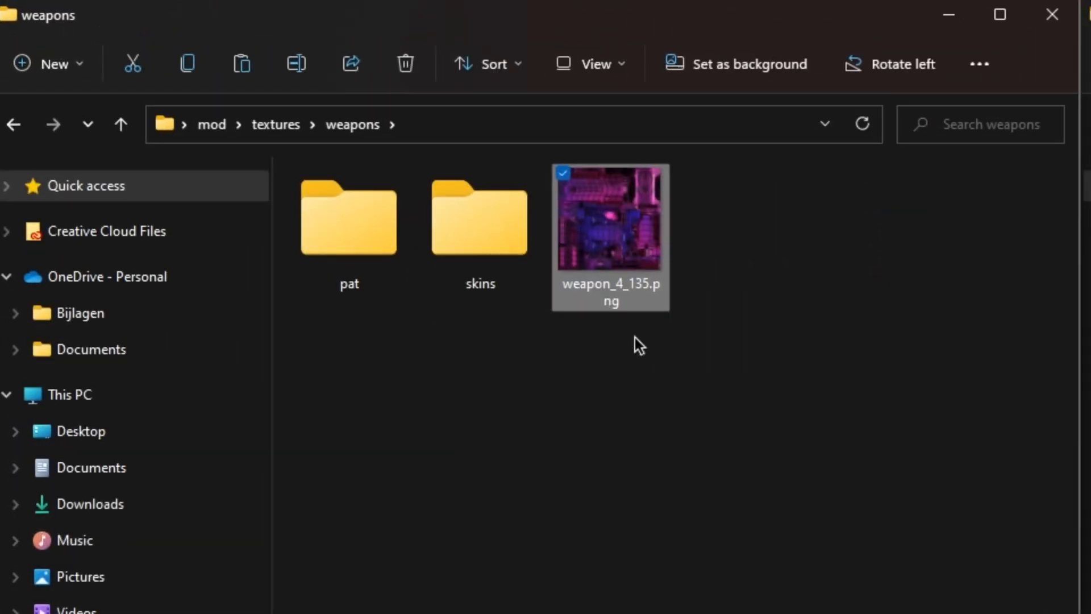
mouse_move(619, 293)
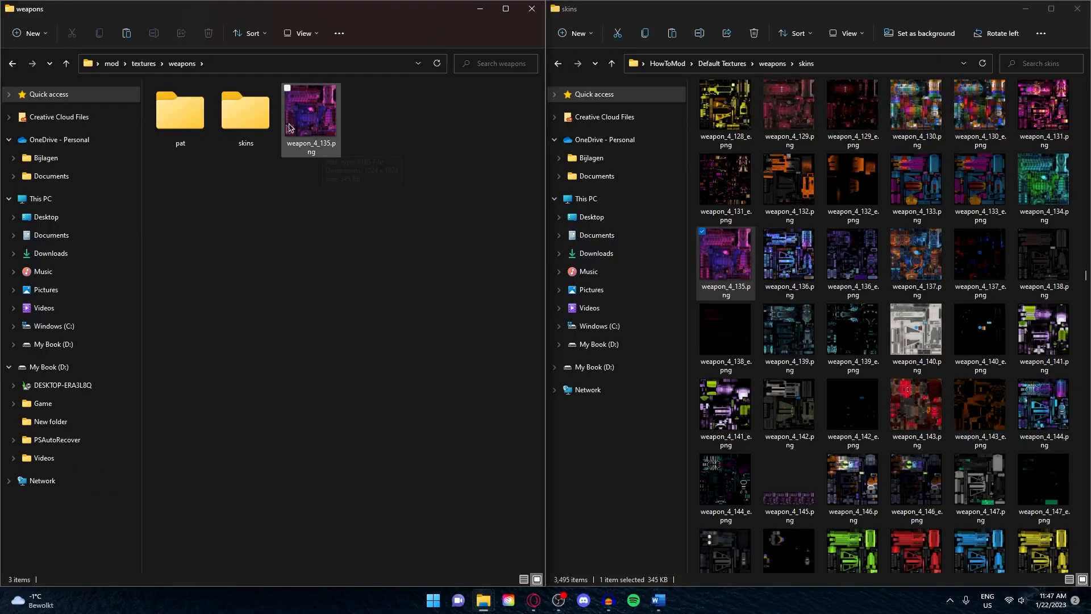
mouse_move(319, 155)
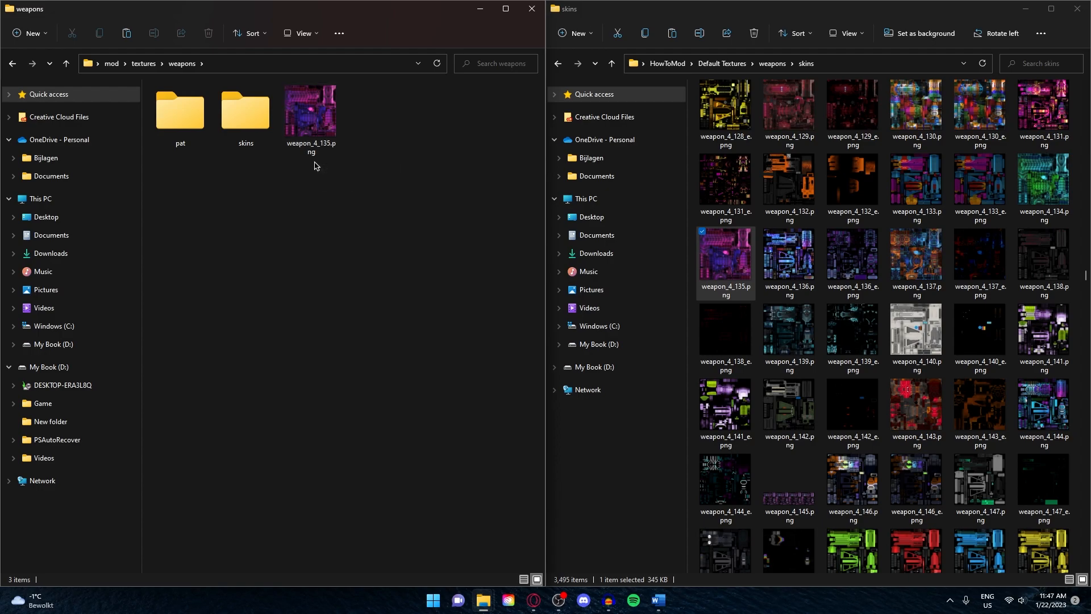
mouse_move(388, 190)
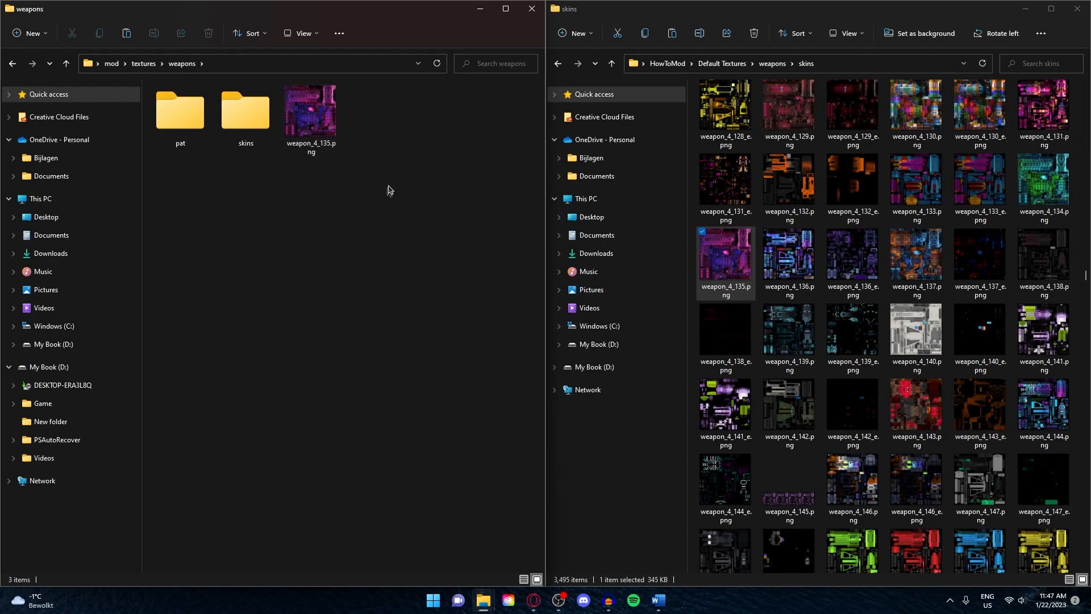
left_click(310, 111)
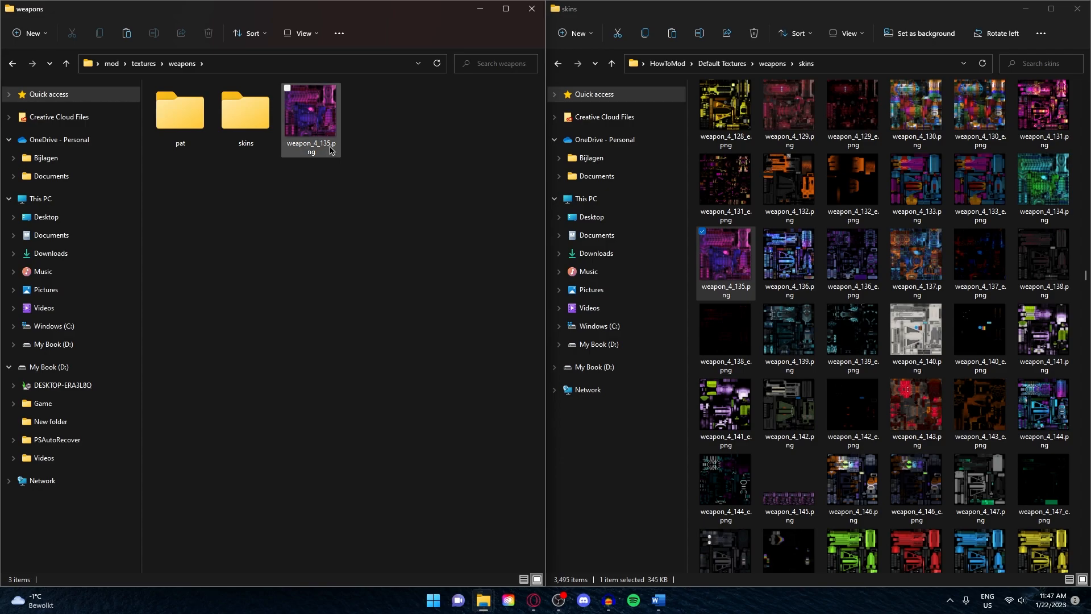
mouse_move(319, 144)
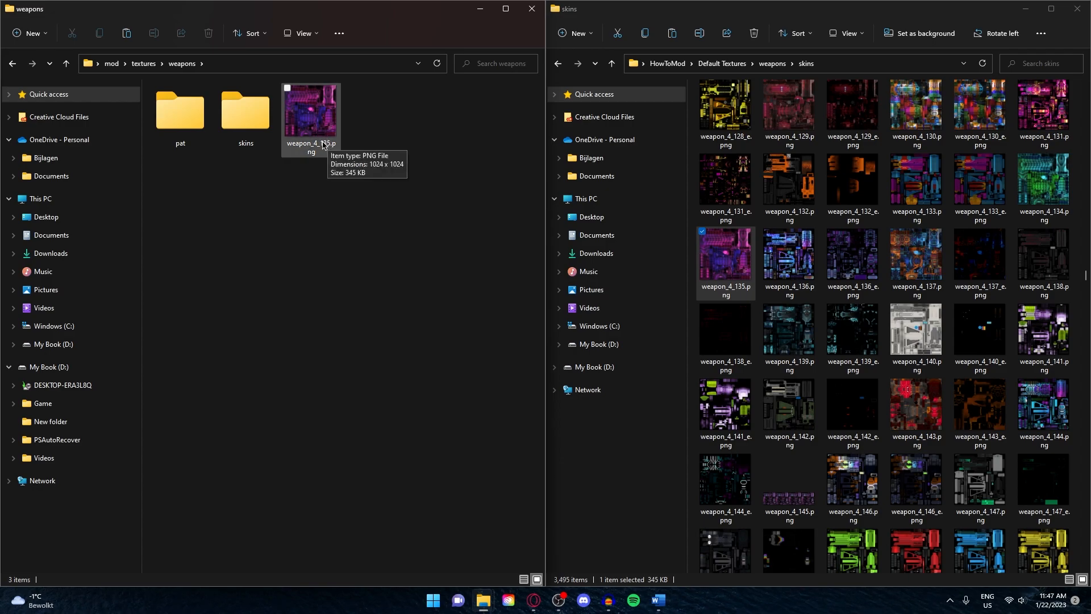
left_click(310, 109)
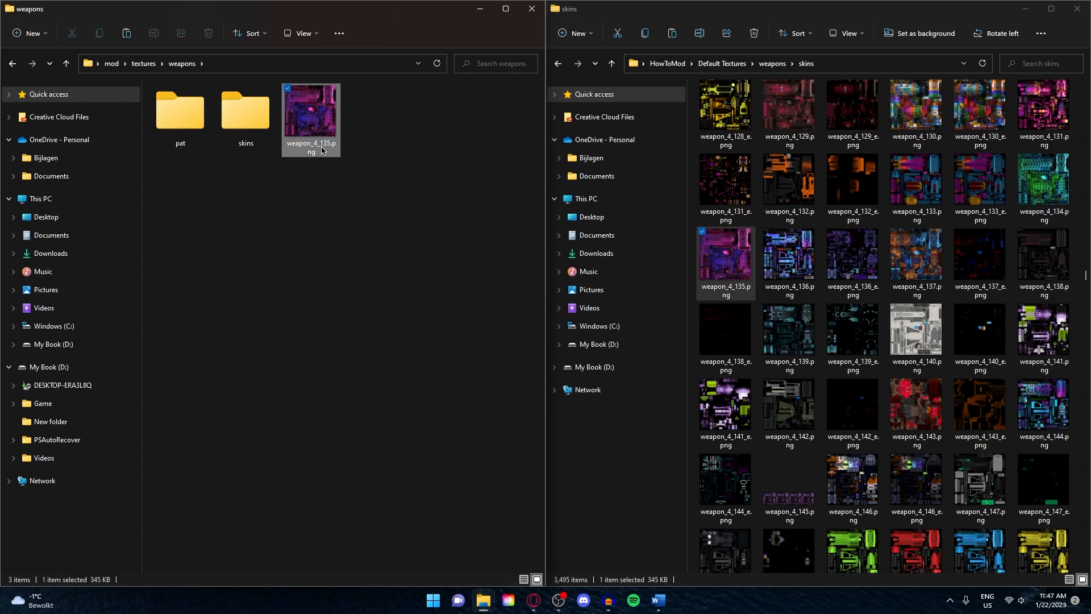
right_click(310, 119)
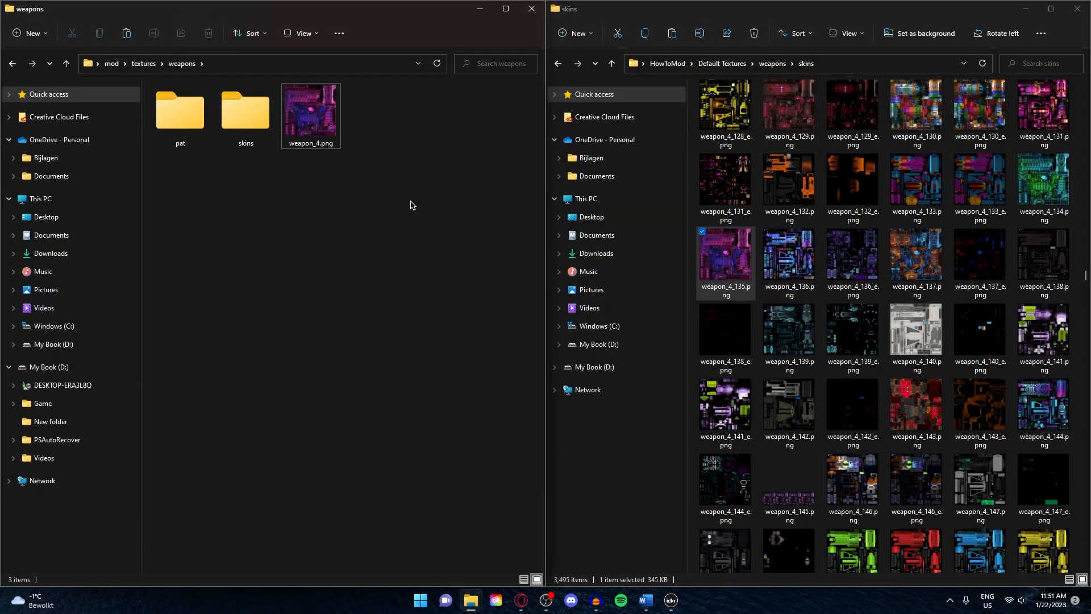
mouse_move(402, 220)
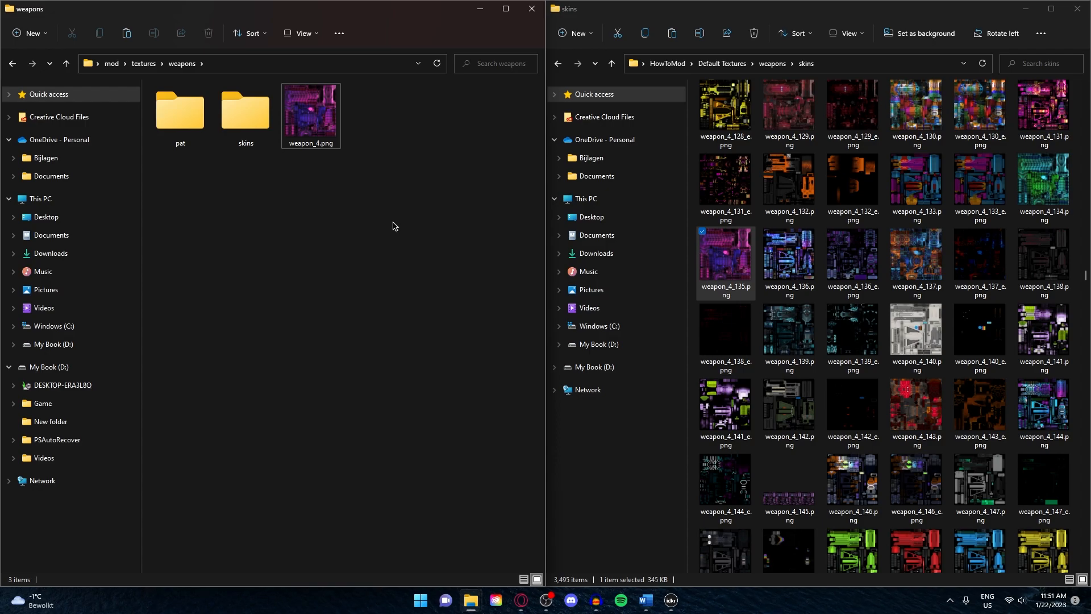
mouse_move(388, 222)
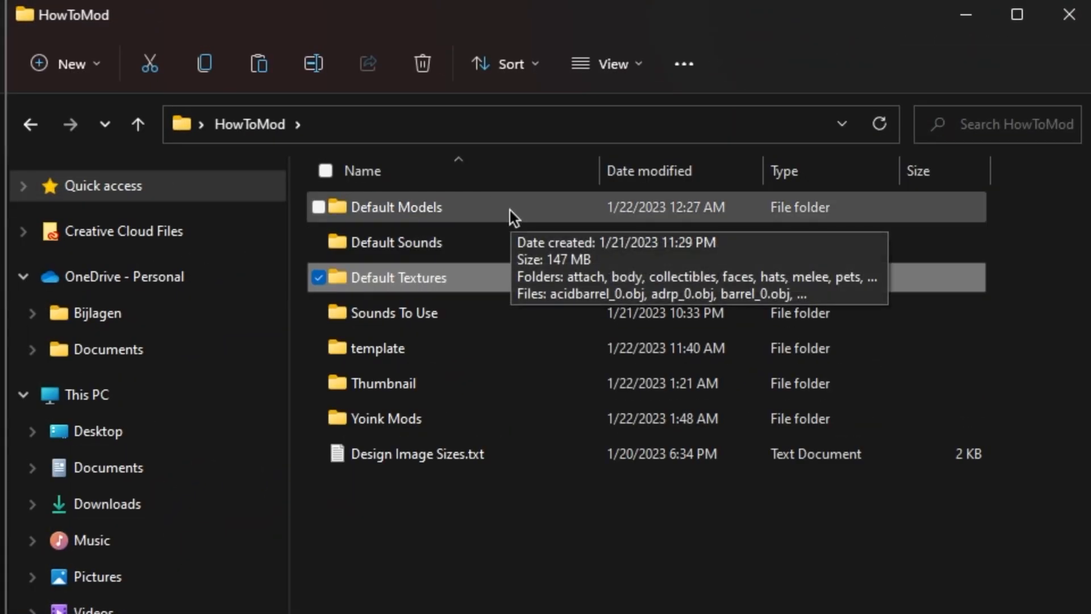
Open Default Models > weapons, scroll the models and select weapon_4_4.obj
double_click(410, 276)
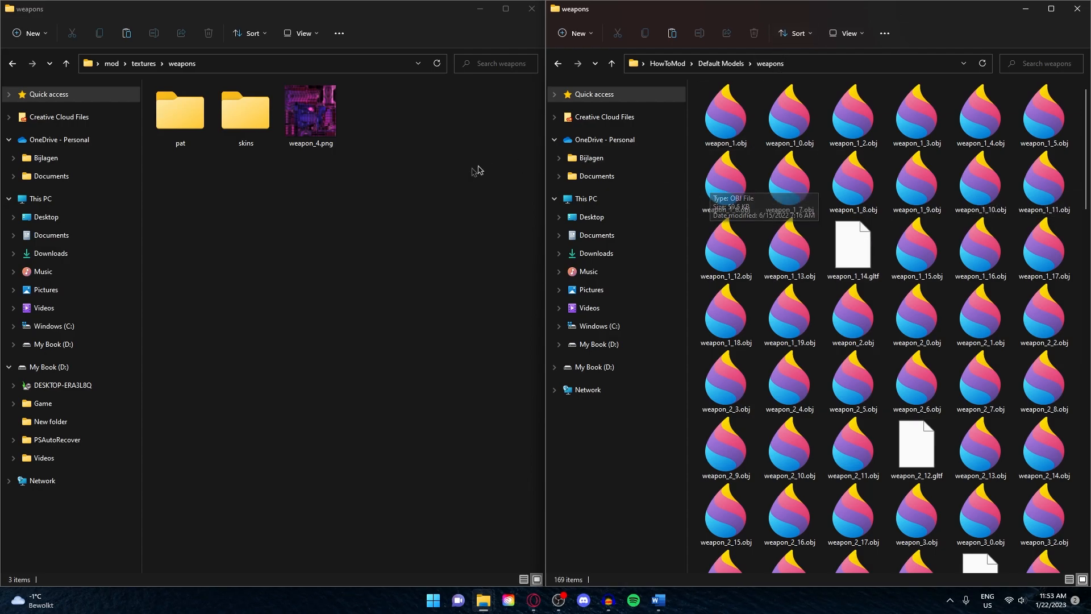
mouse_move(360, 146)
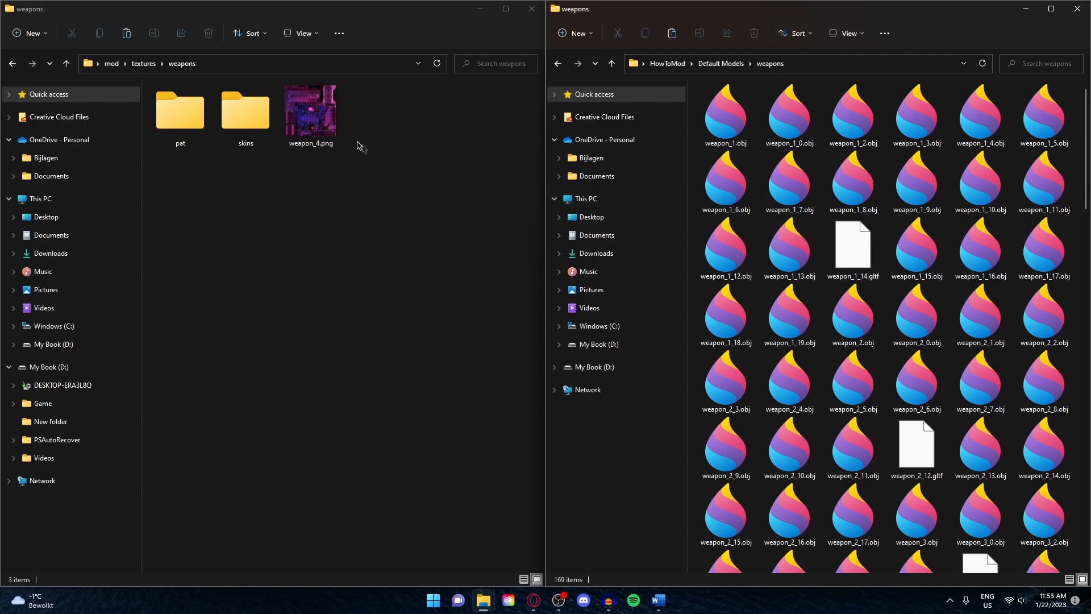
left_click(724, 316)
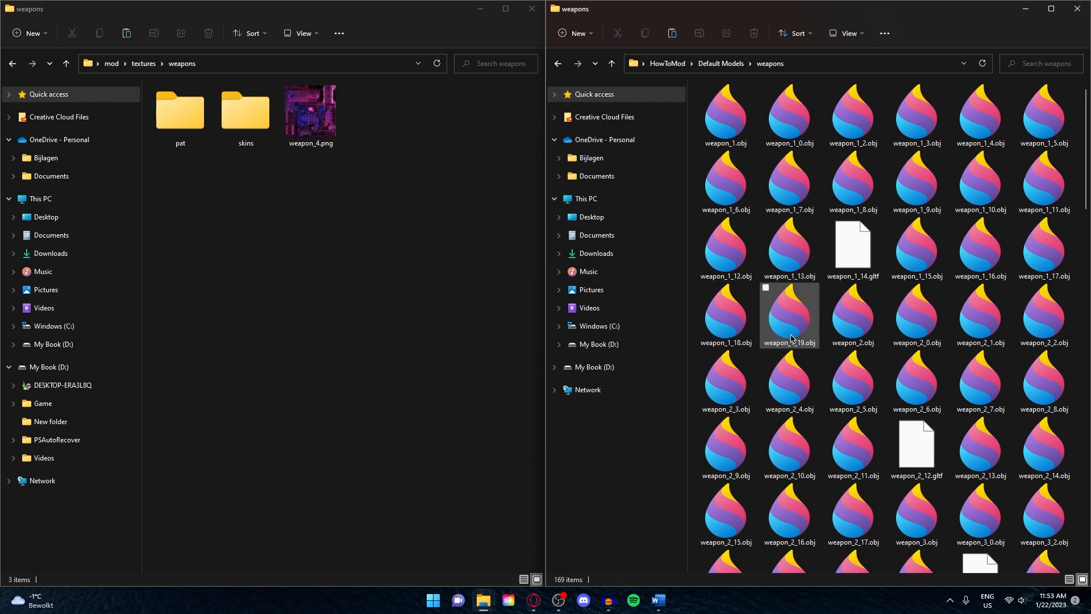
scroll("down", 3)
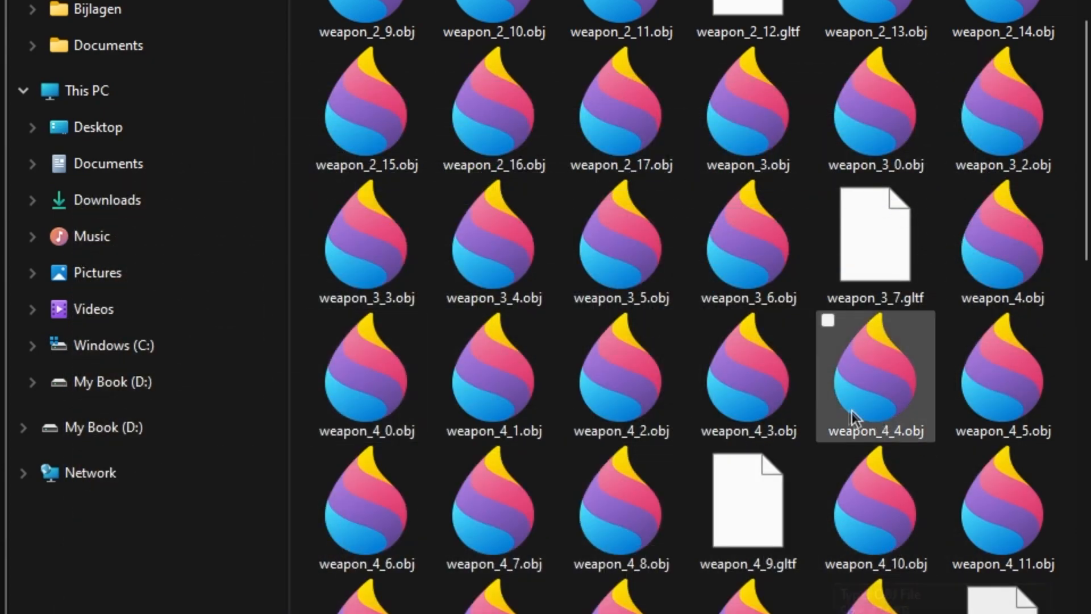
mouse_move(900, 440)
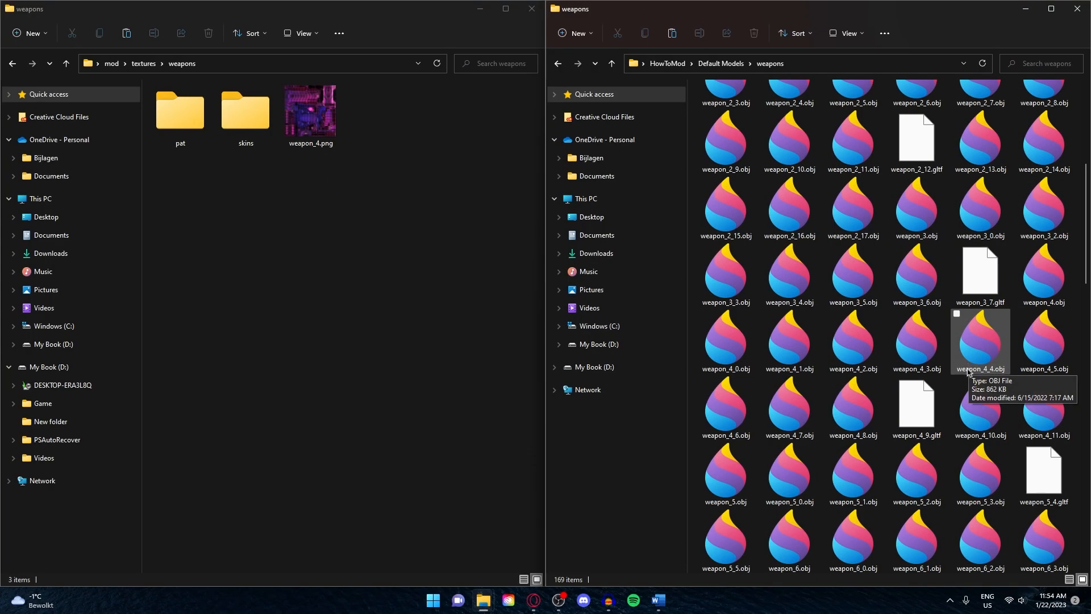
mouse_move(960, 366)
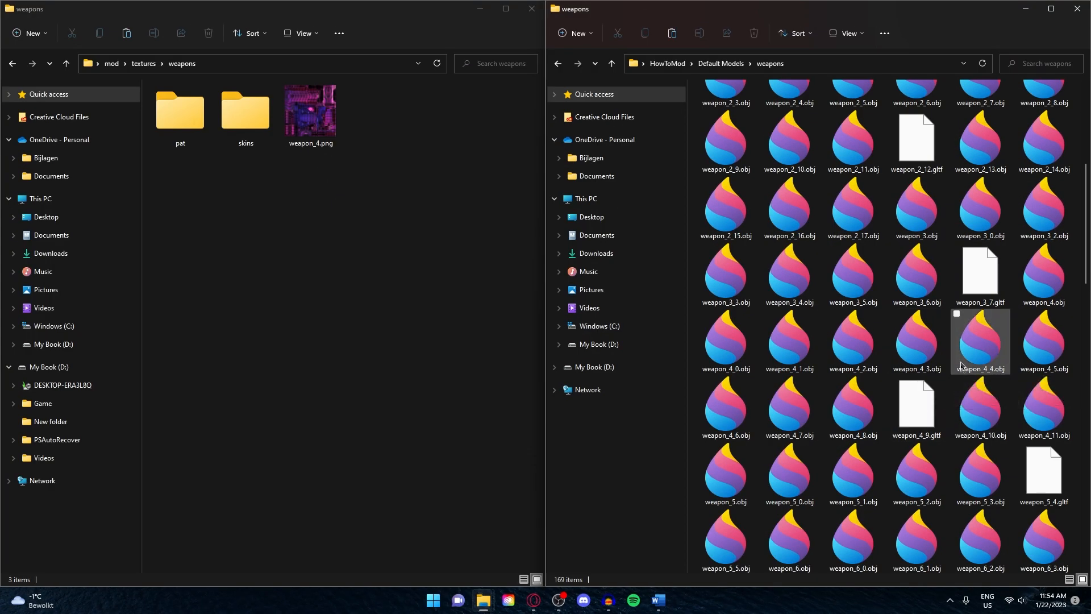
left_click(111, 63)
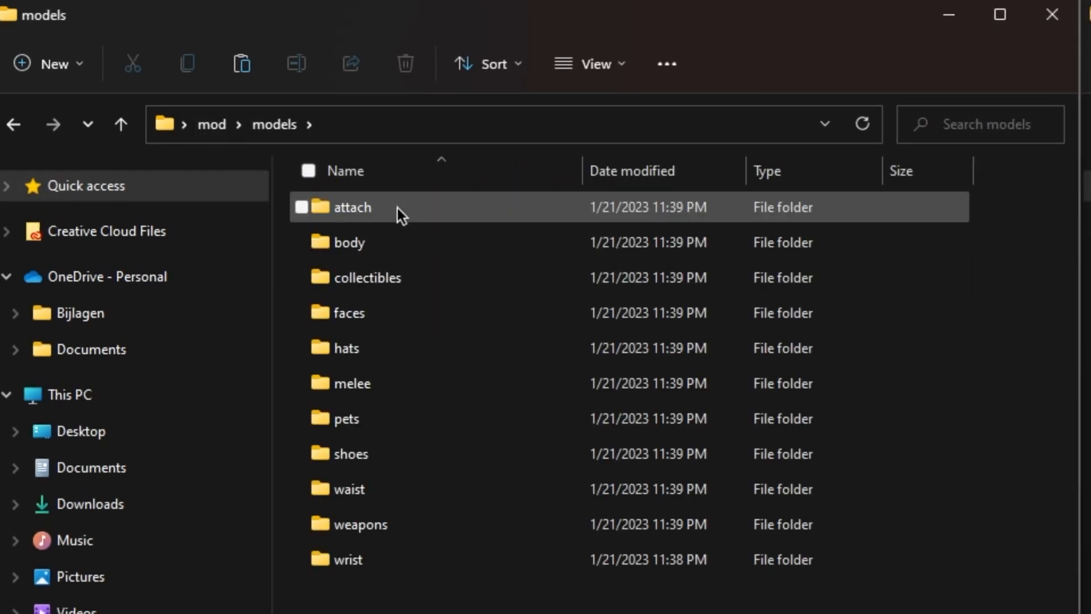
Open the mod's models > weapons folder and preview weapon_4.obj in Paint 3D
left_click(364, 523)
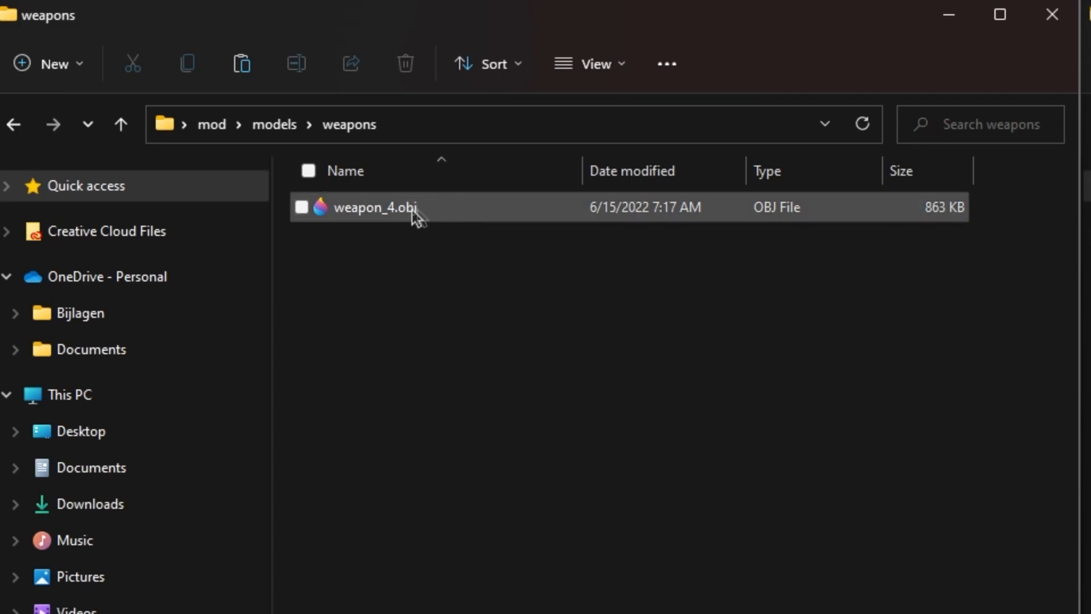
mouse_move(372, 207)
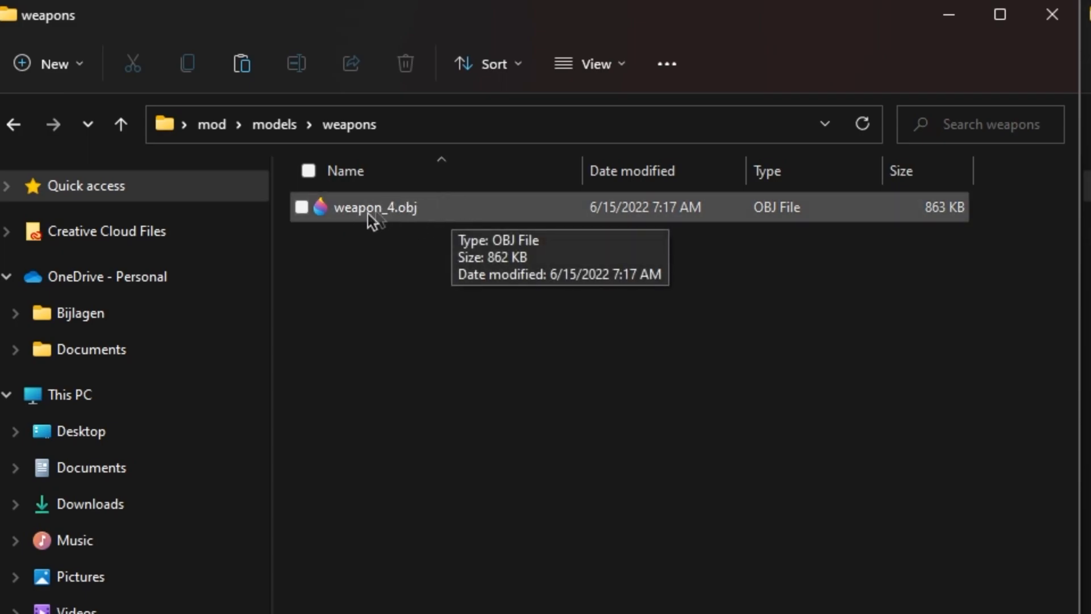
double_click(374, 207)
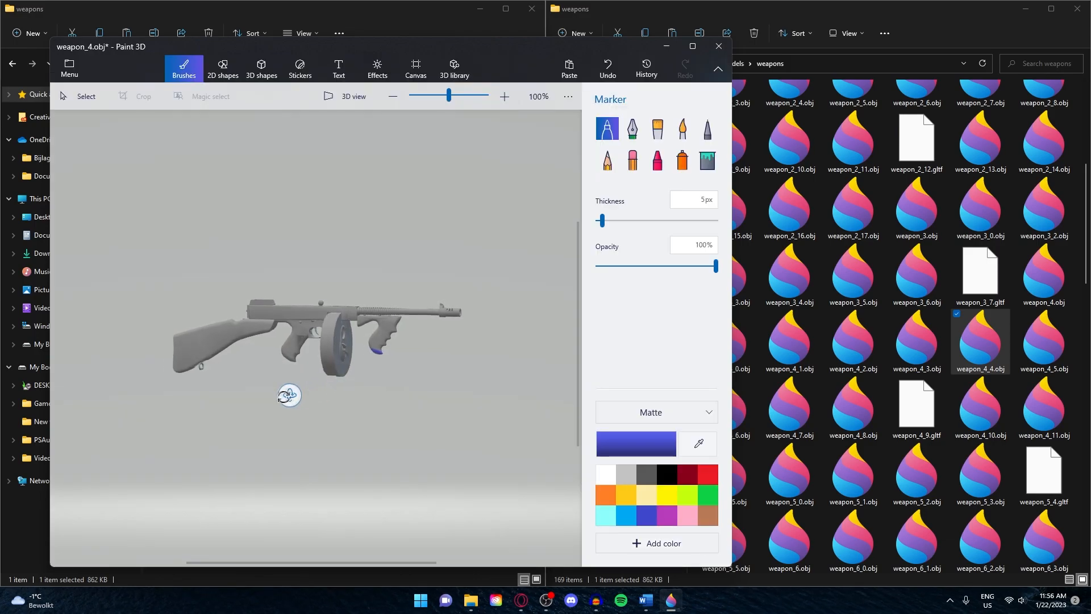
Orbit the submachine gun model to see its other side, then close Paint 3D
left_click_drag(288, 396, 430, 390)
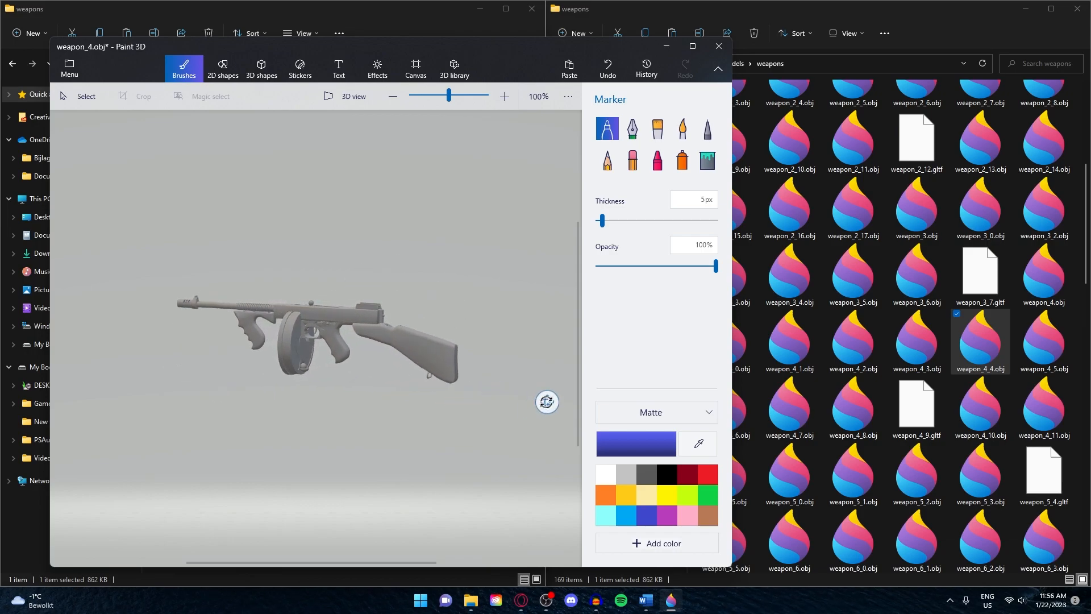
left_click(719, 46)
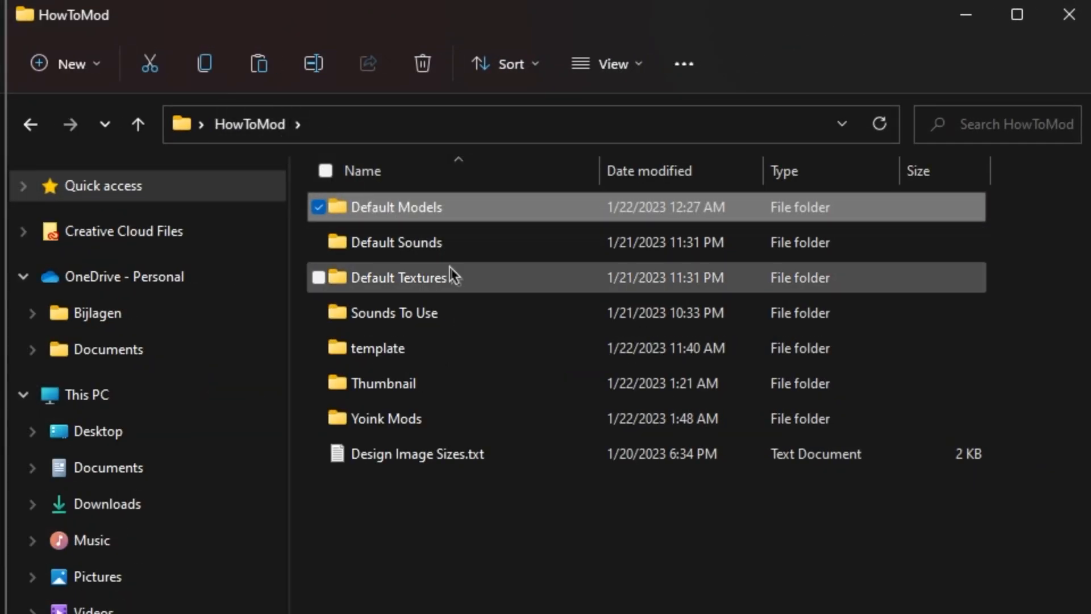
Select weapon_4_4.png in Default Textures > weapons and return the mod window to its top folder
double_click(396, 277)
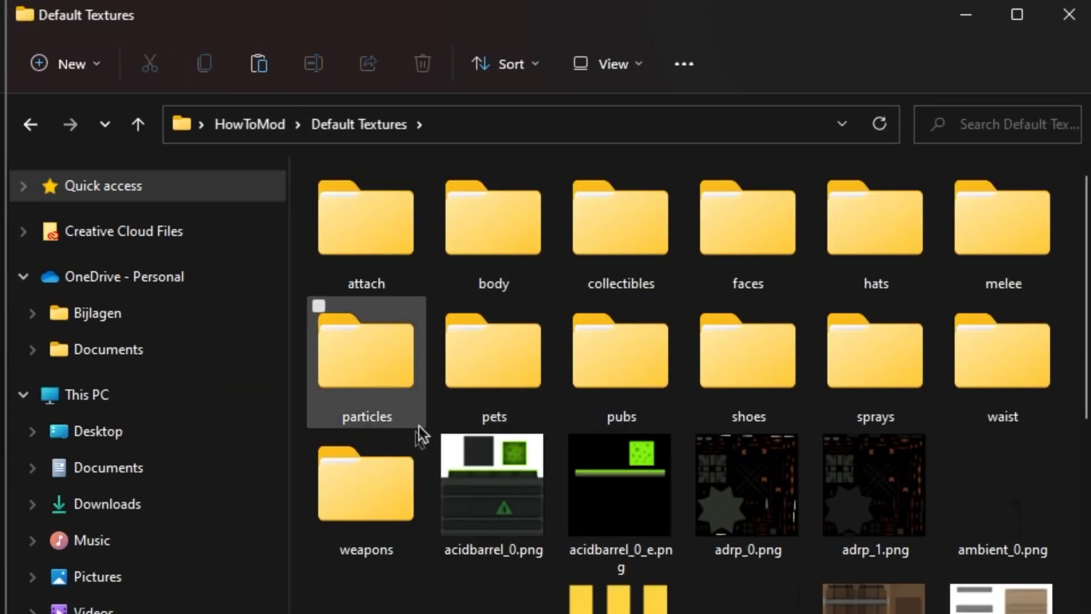
double_click(366, 485)
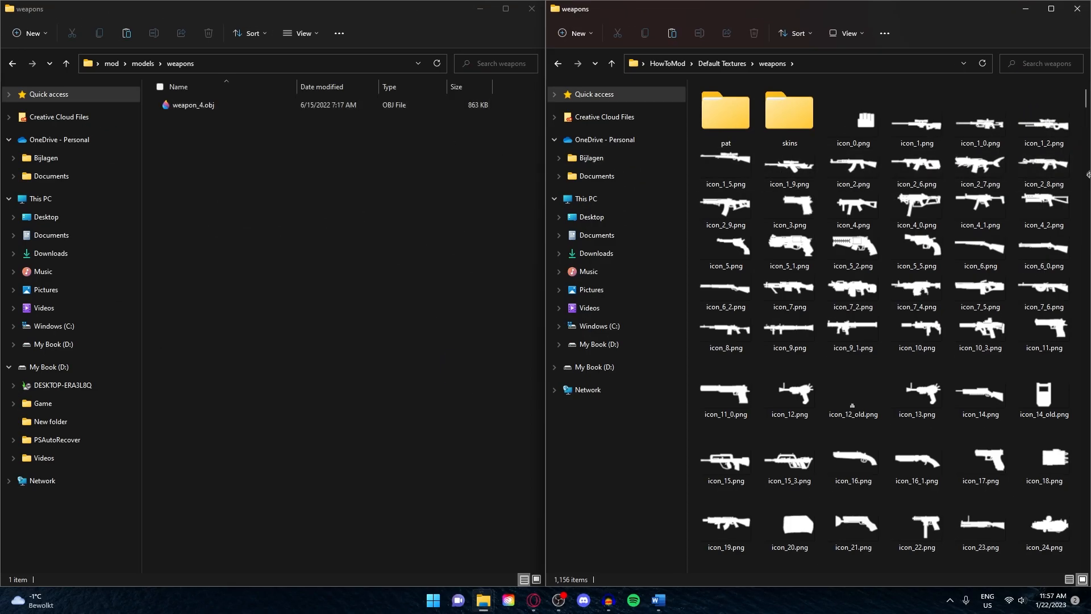
scroll("down", 3)
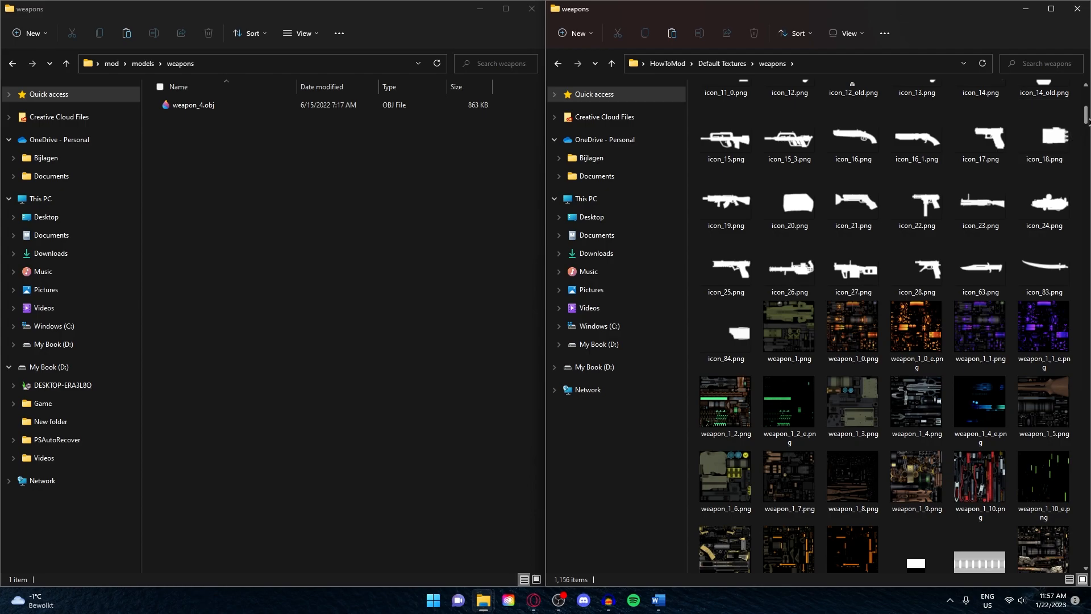
left_click(724, 425)
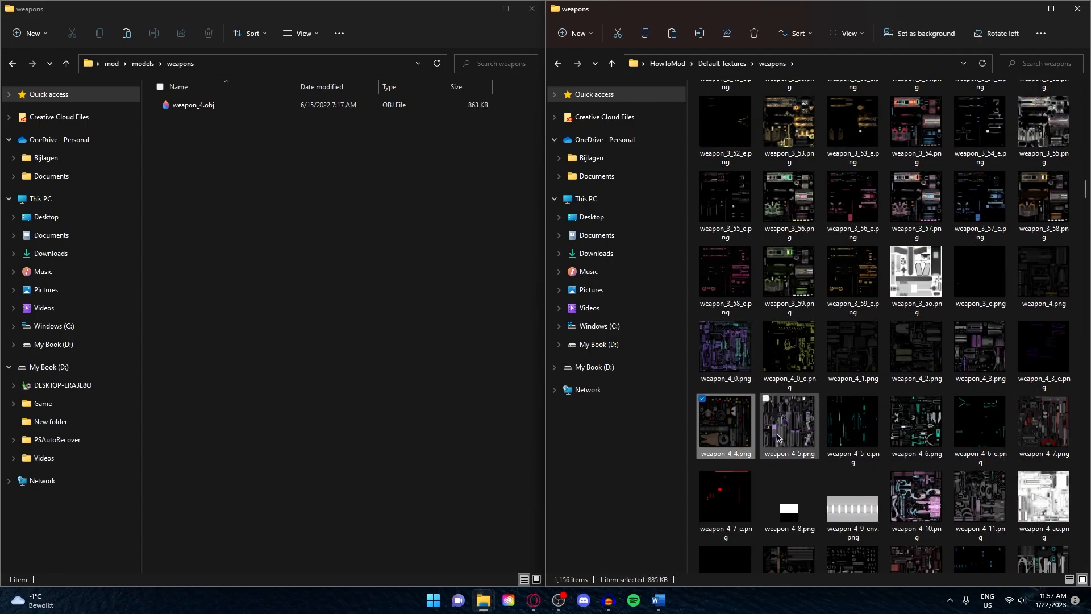
double_click(723, 423)
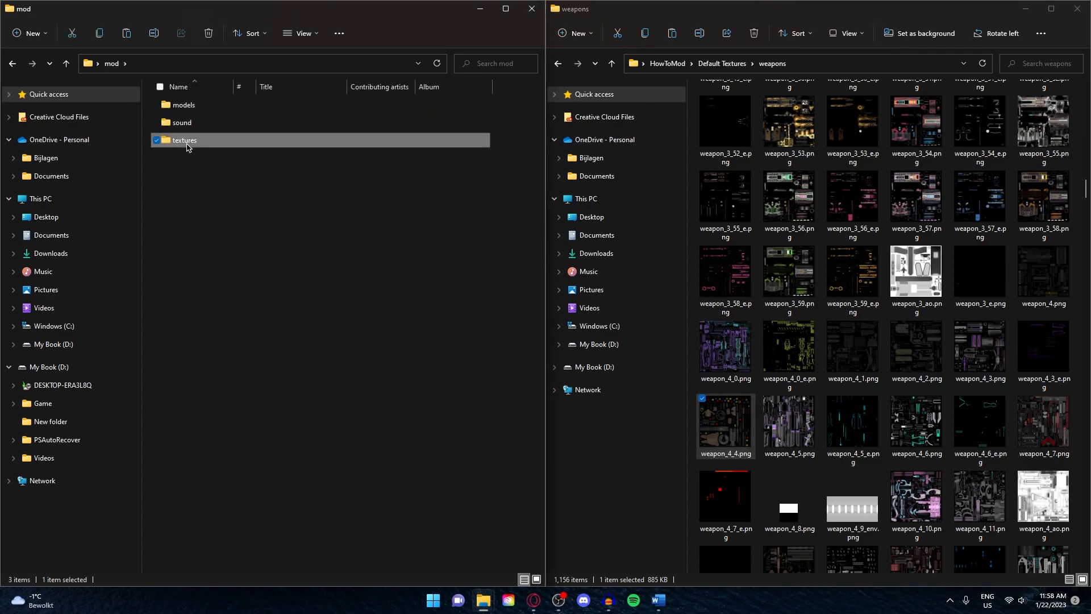
Paste weapon_4_4.png into the mod's textures > weapons folder and rename it weapon_4.png
double_click(184, 140)
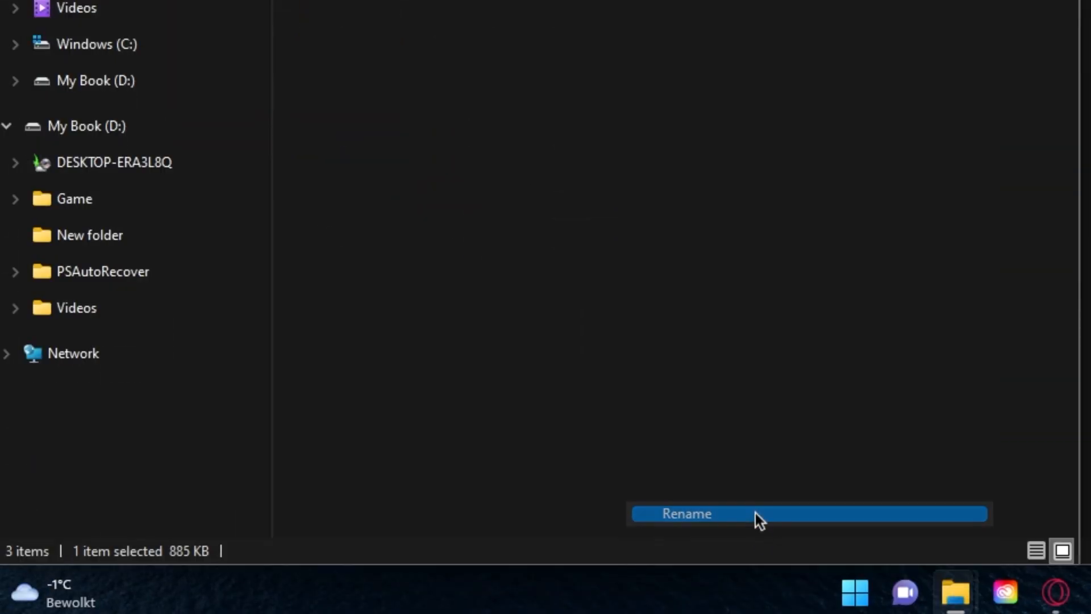
left_click(686, 514)
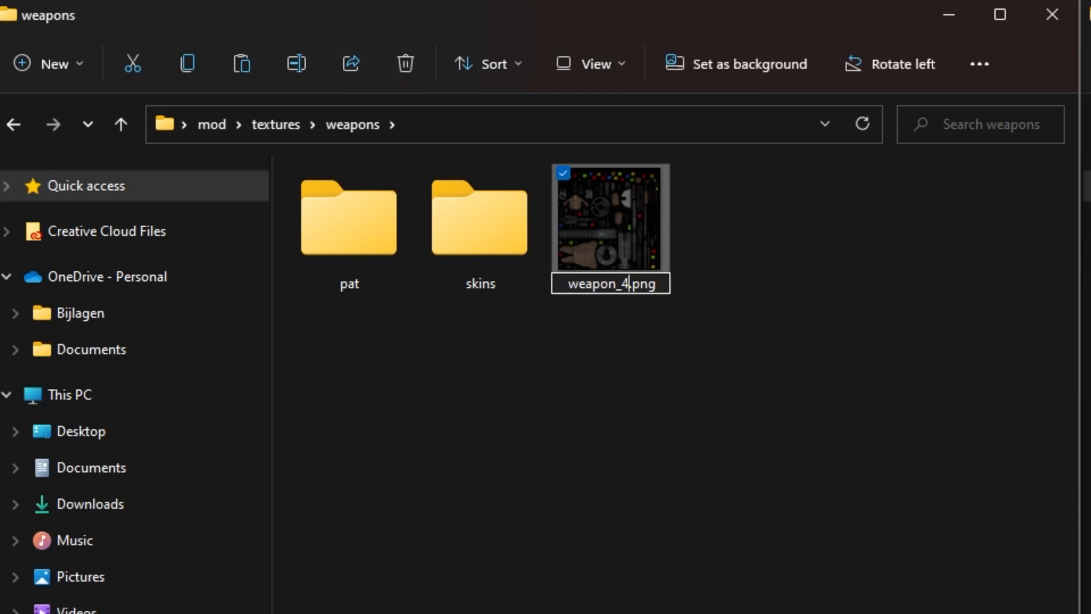